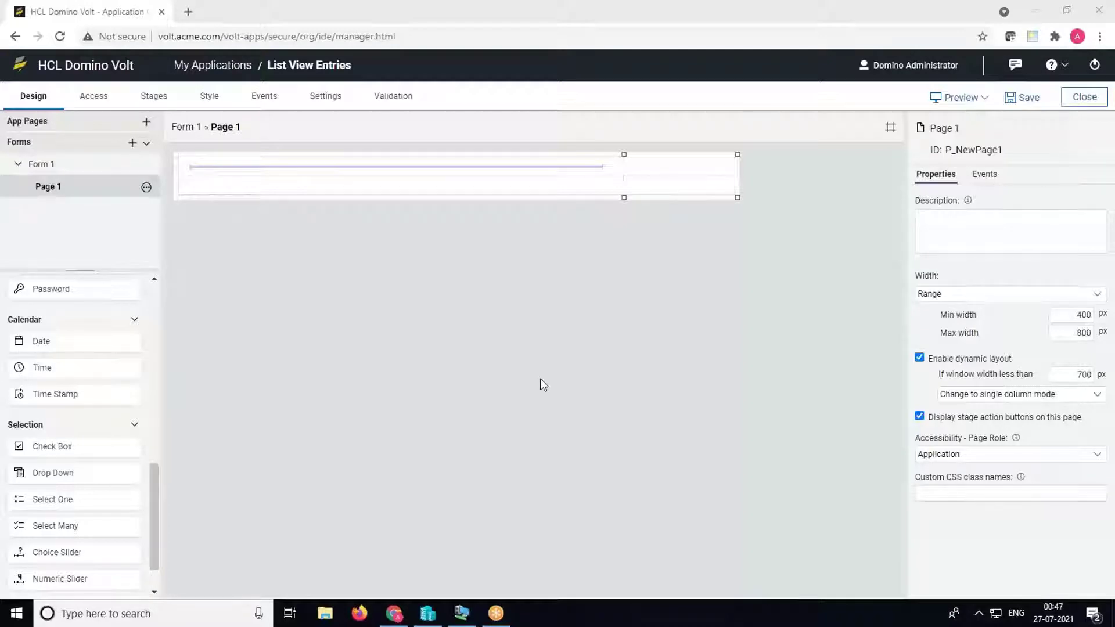
mouse_move(473, 557)
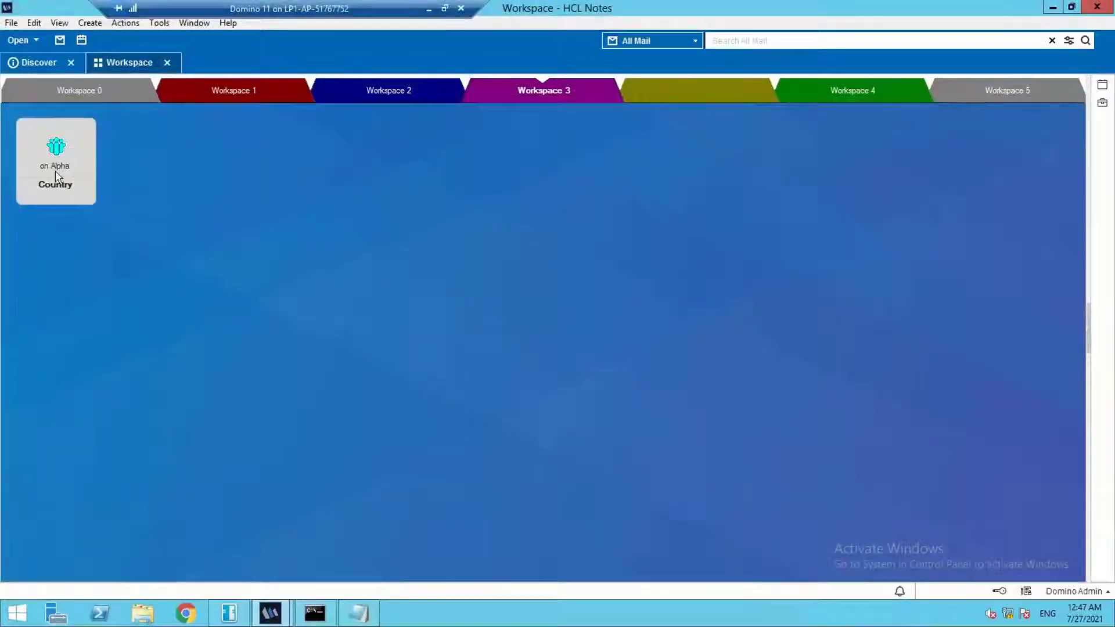
Step: Open the Country database from the Notes workspace to show its twelve-country vwCountry view
double_click(55, 160)
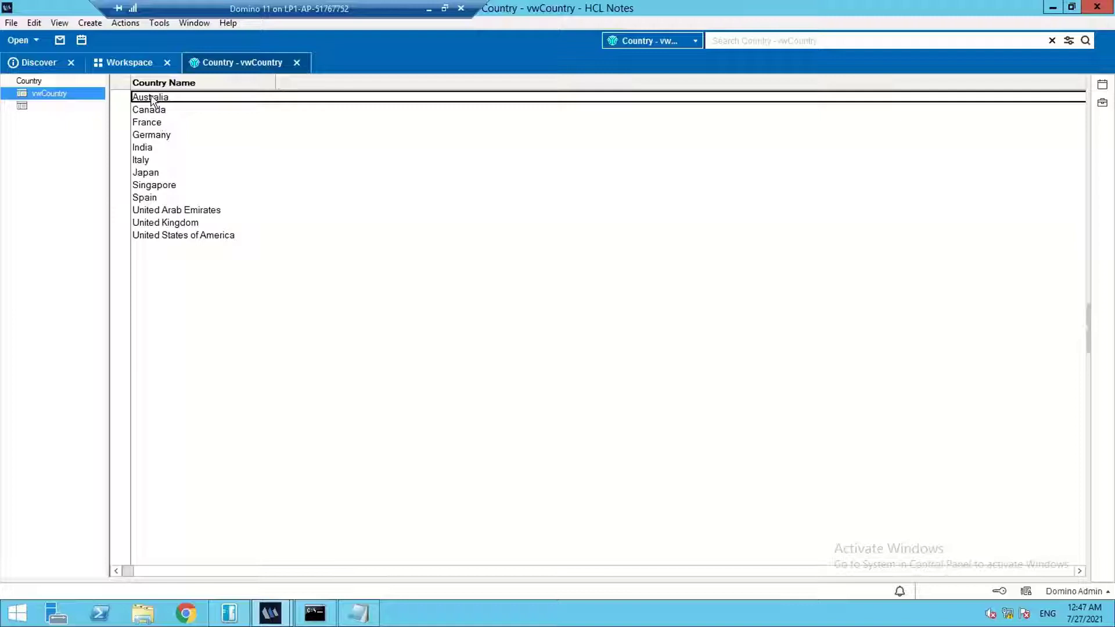
mouse_move(128, 101)
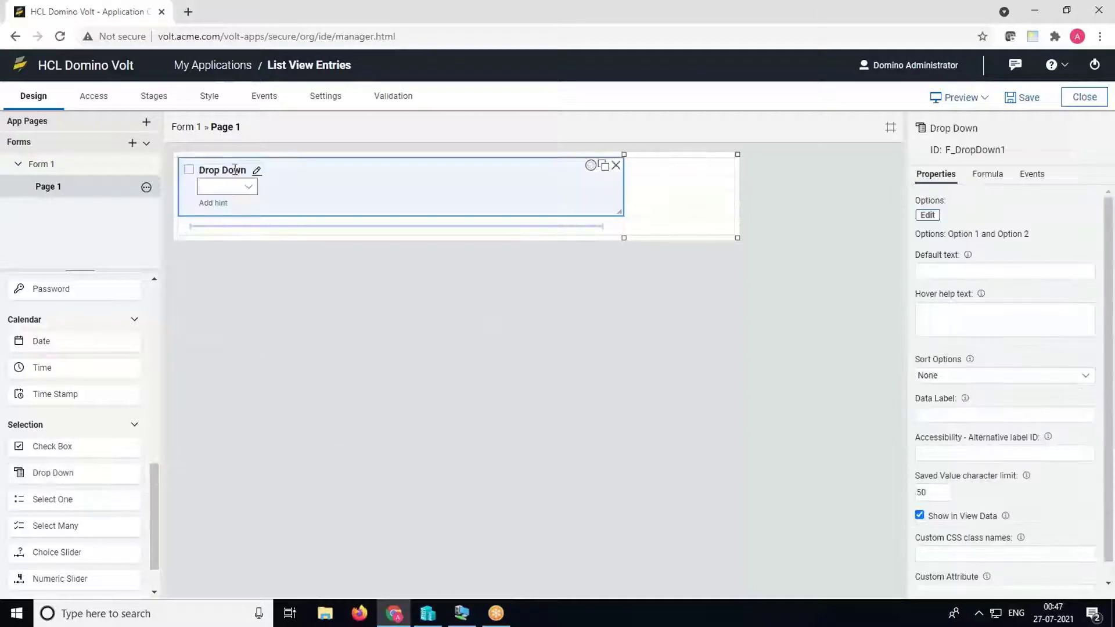
Step: Label the drop-down 'Country' and open its options editor
text(Country)
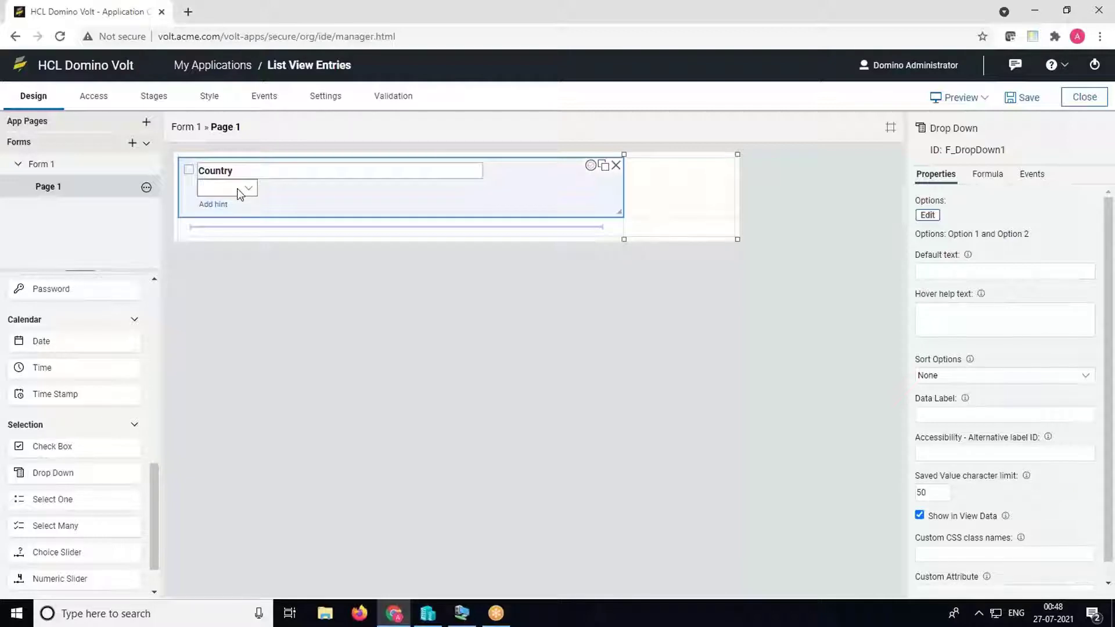
mouse_move(903, 260)
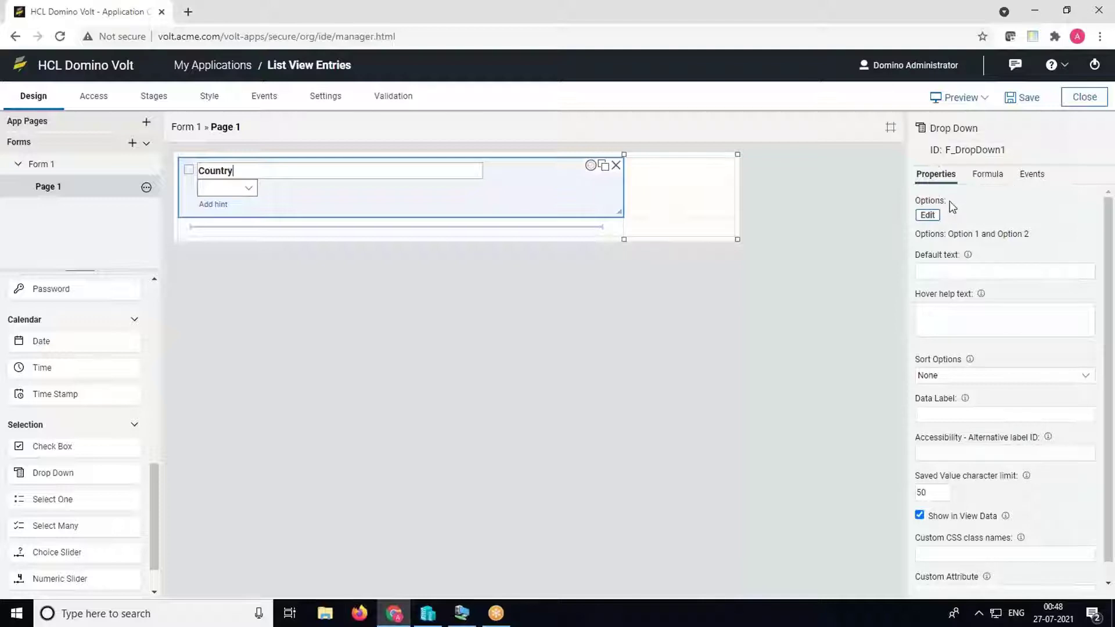
click(928, 215)
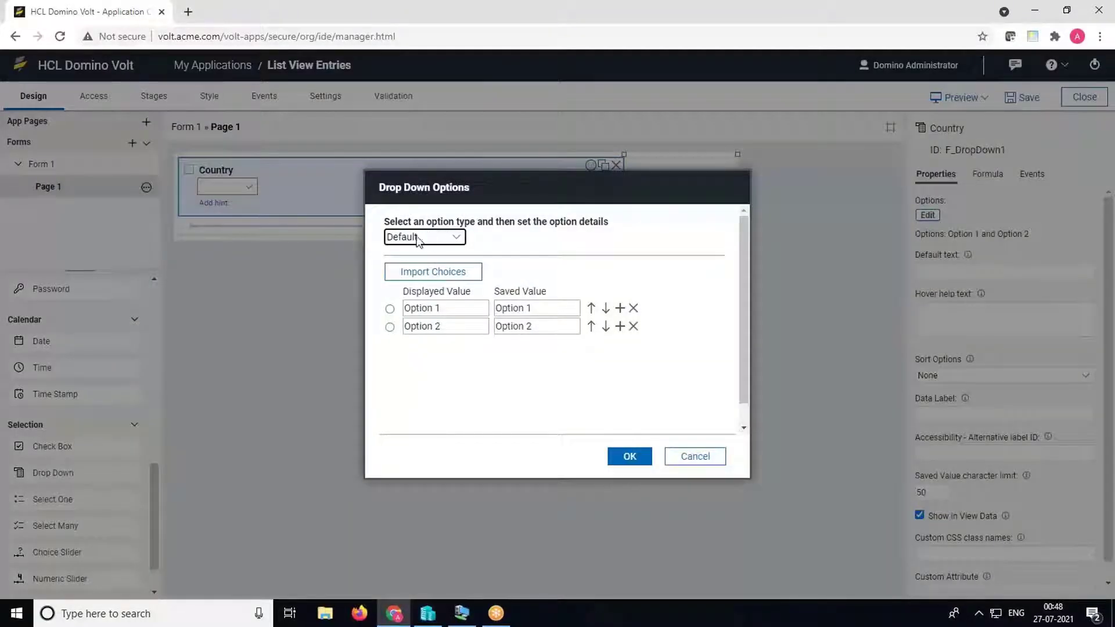
Step: Source the options from a service: Country.nsf, List View Entries operation, vwCountry view
click(424, 237)
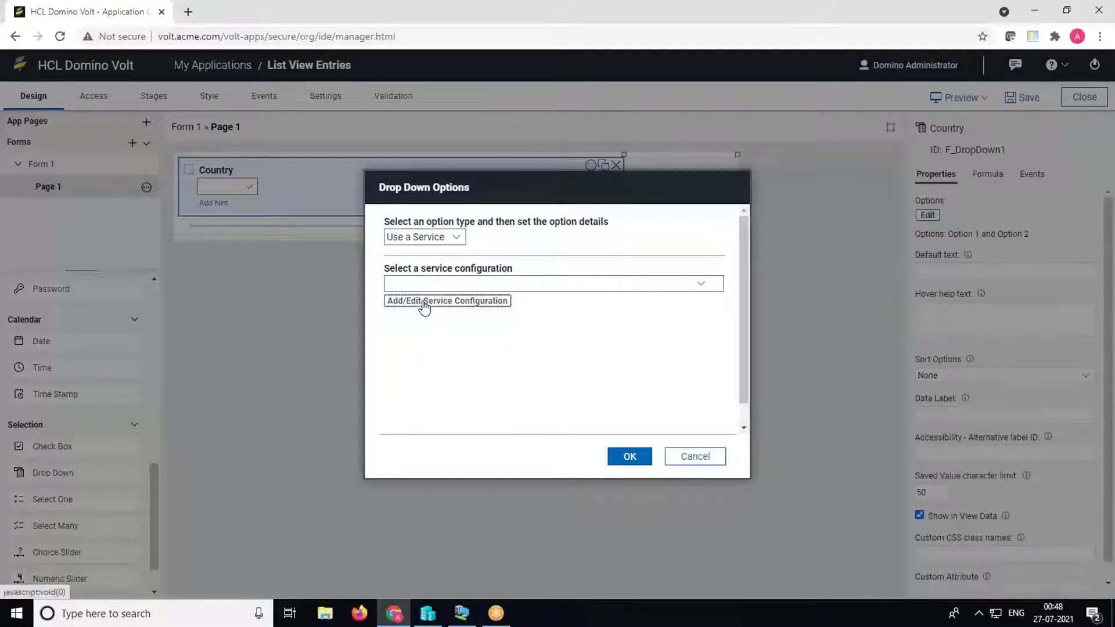
click(447, 301)
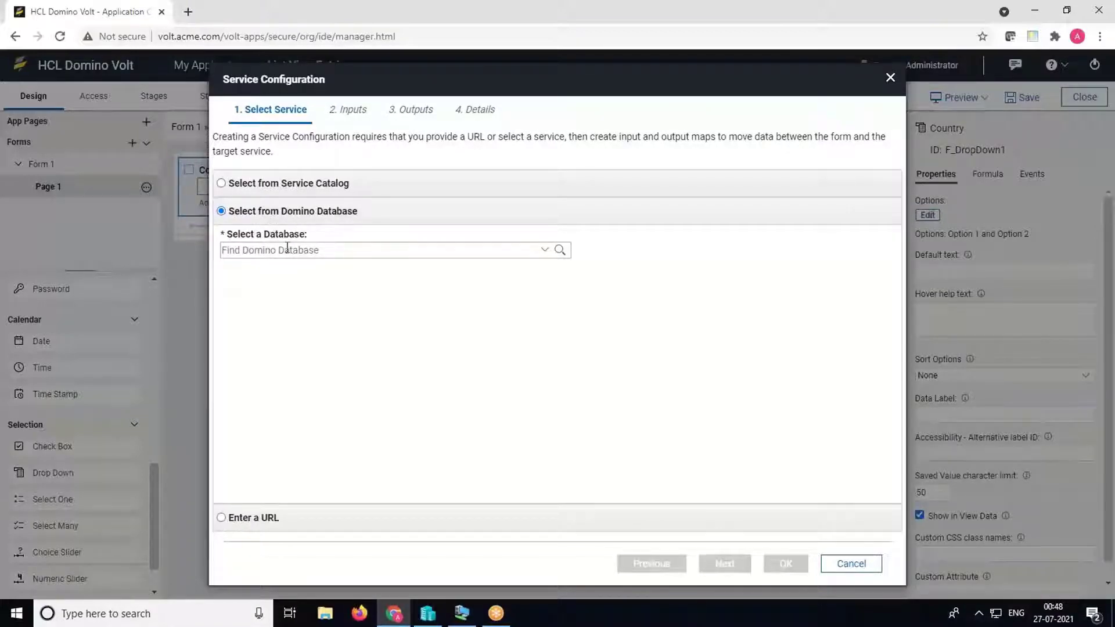
text(coun)
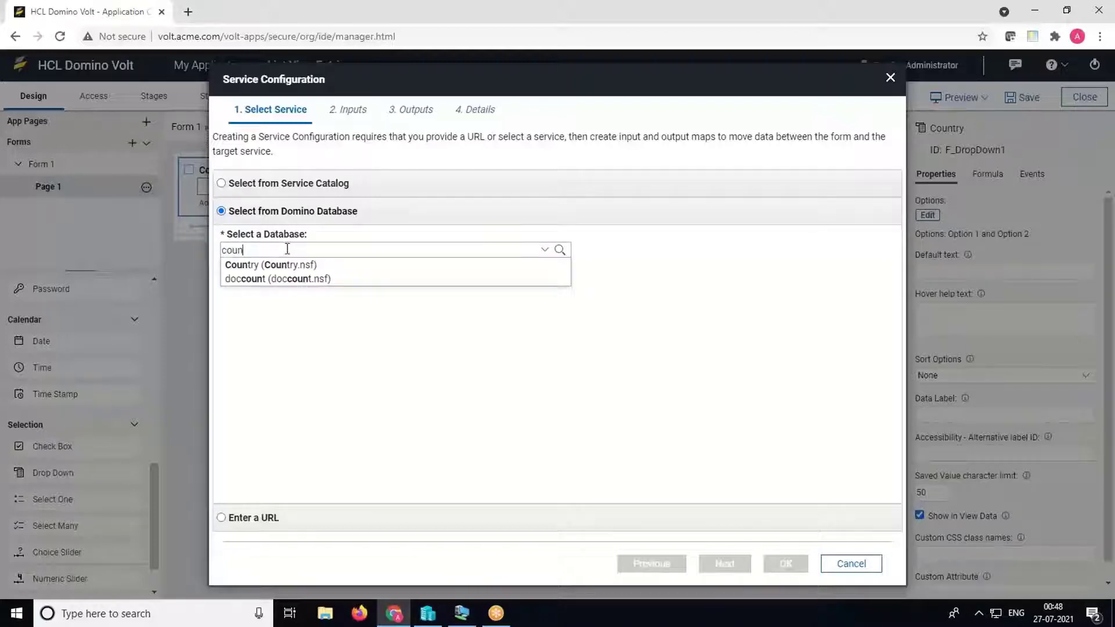
click(268, 265)
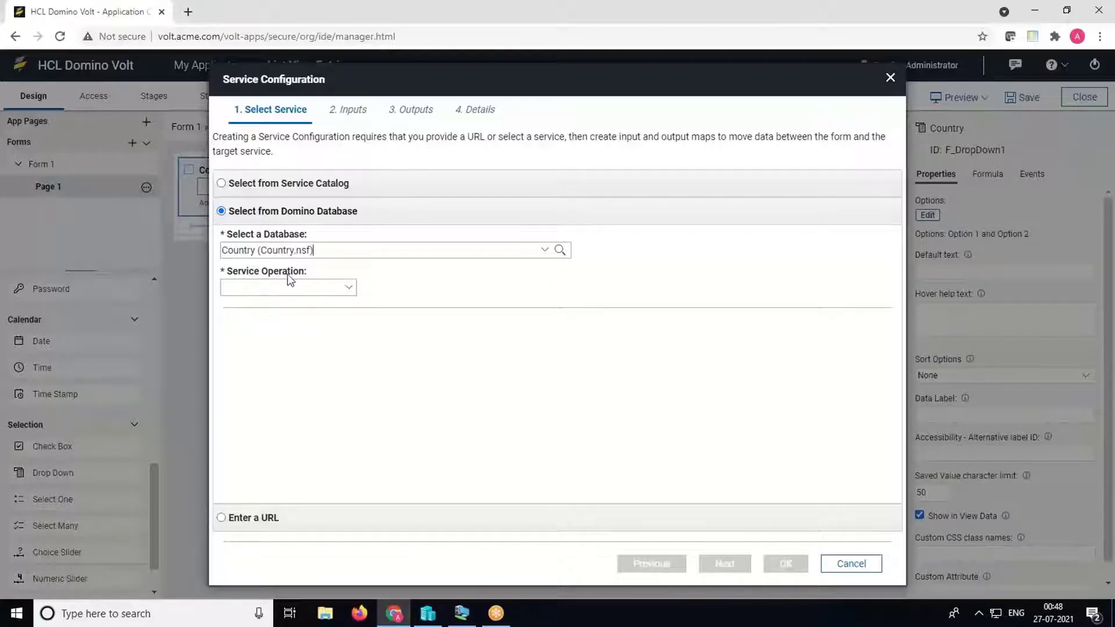
click(288, 286)
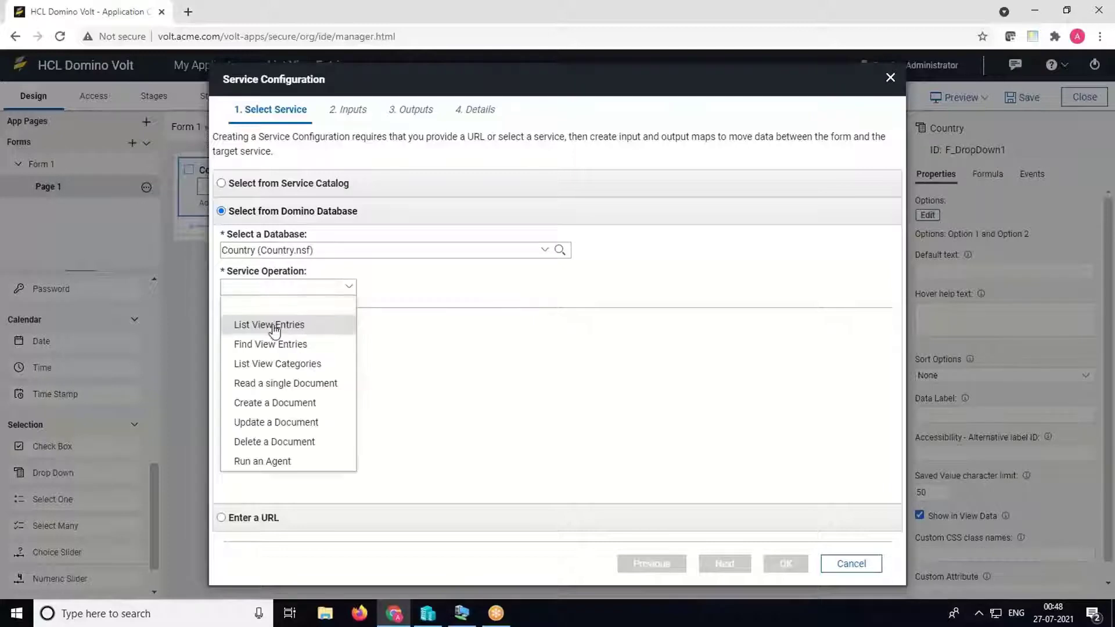
click(270, 325)
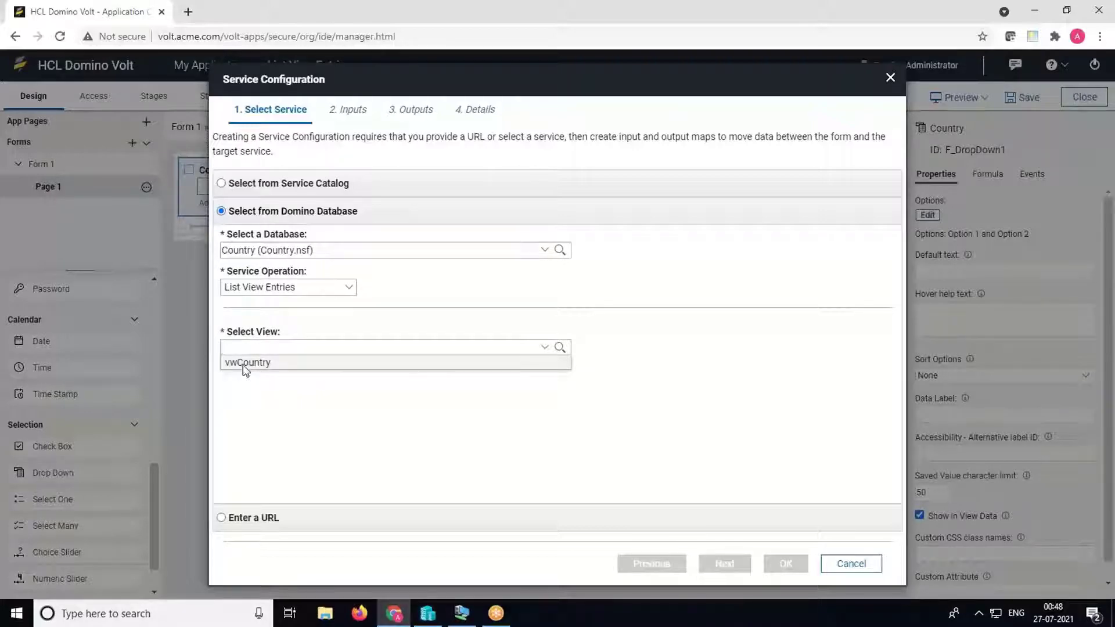
click(247, 362)
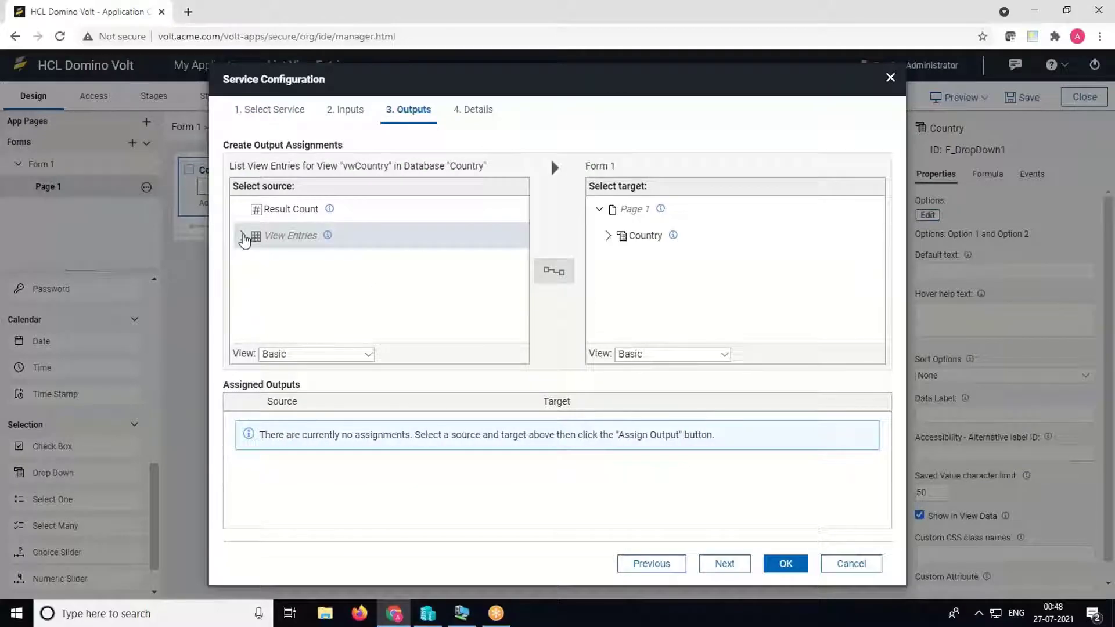
Step: Map Country Name to the options' saved and displayed values and apply the service
click(244, 236)
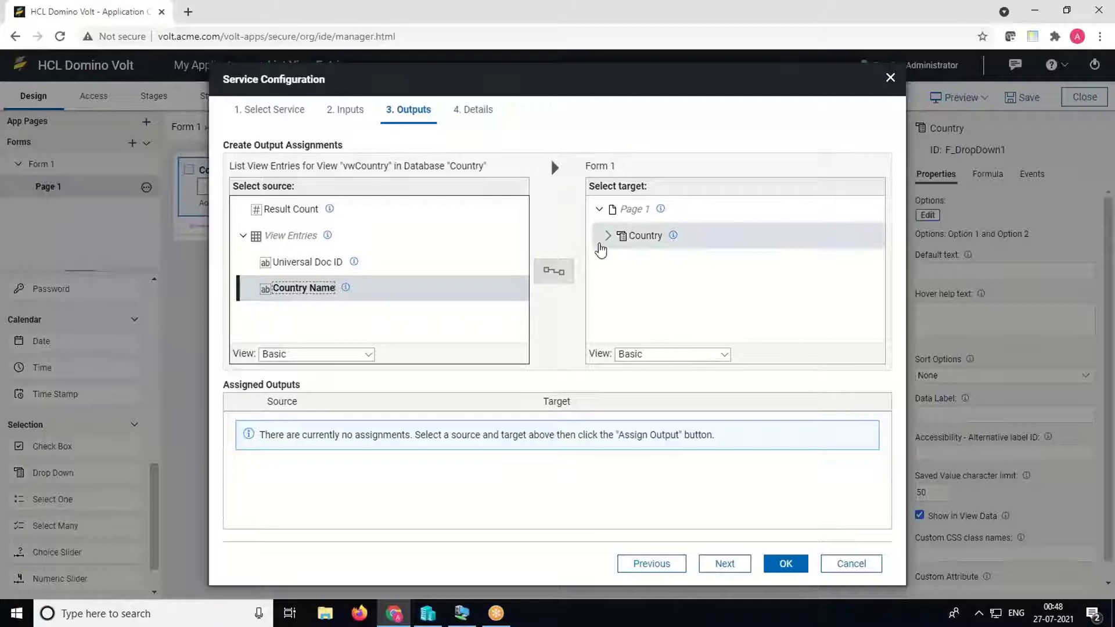
click(608, 236)
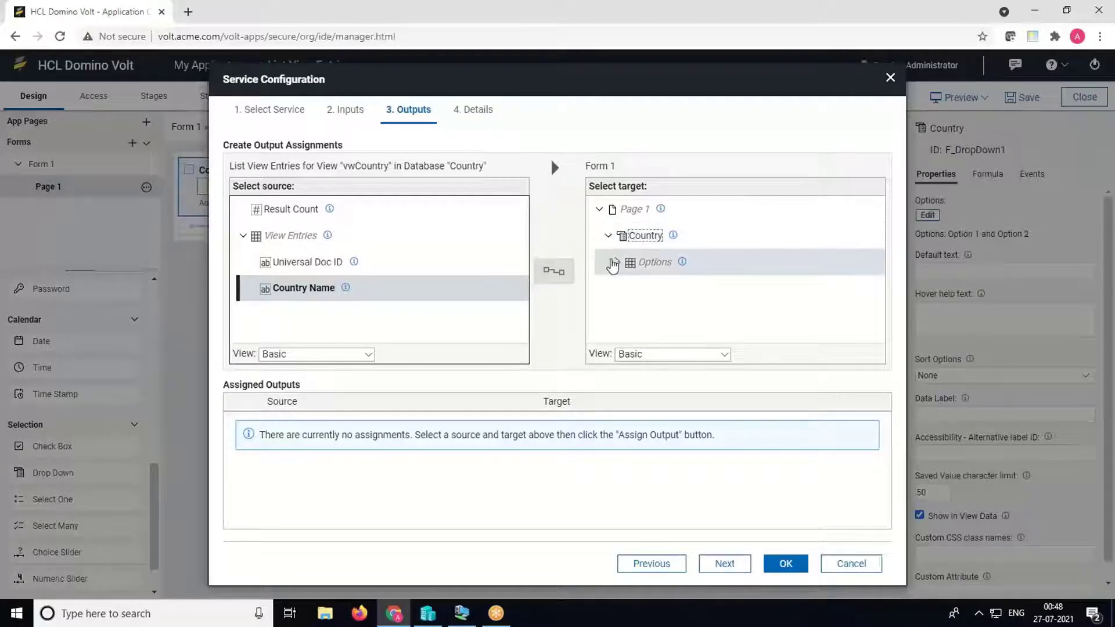
click(612, 262)
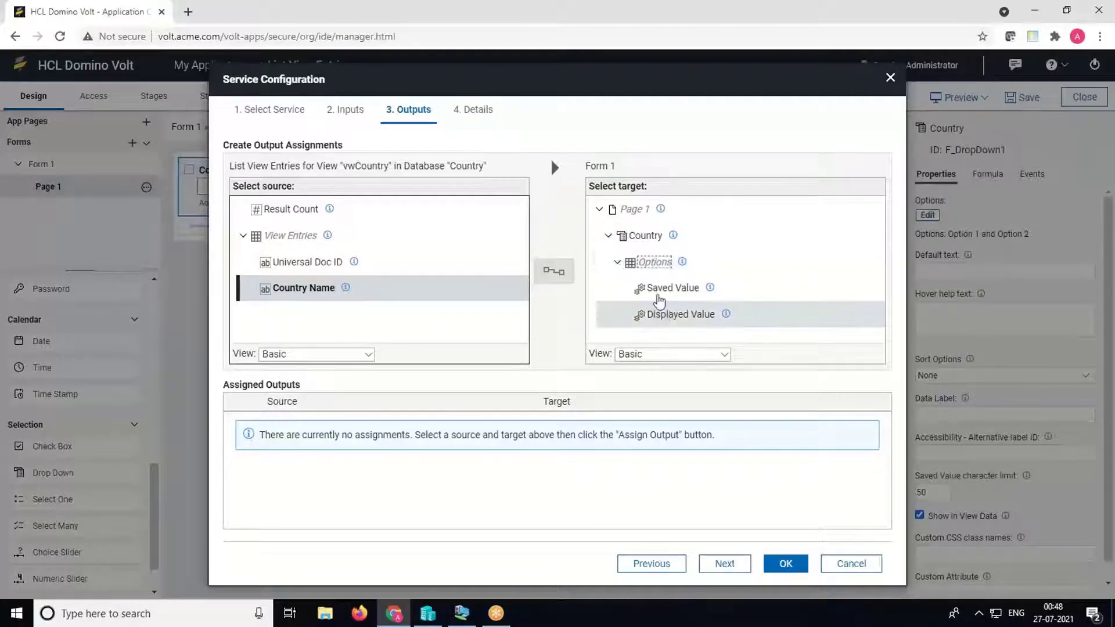
click(672, 288)
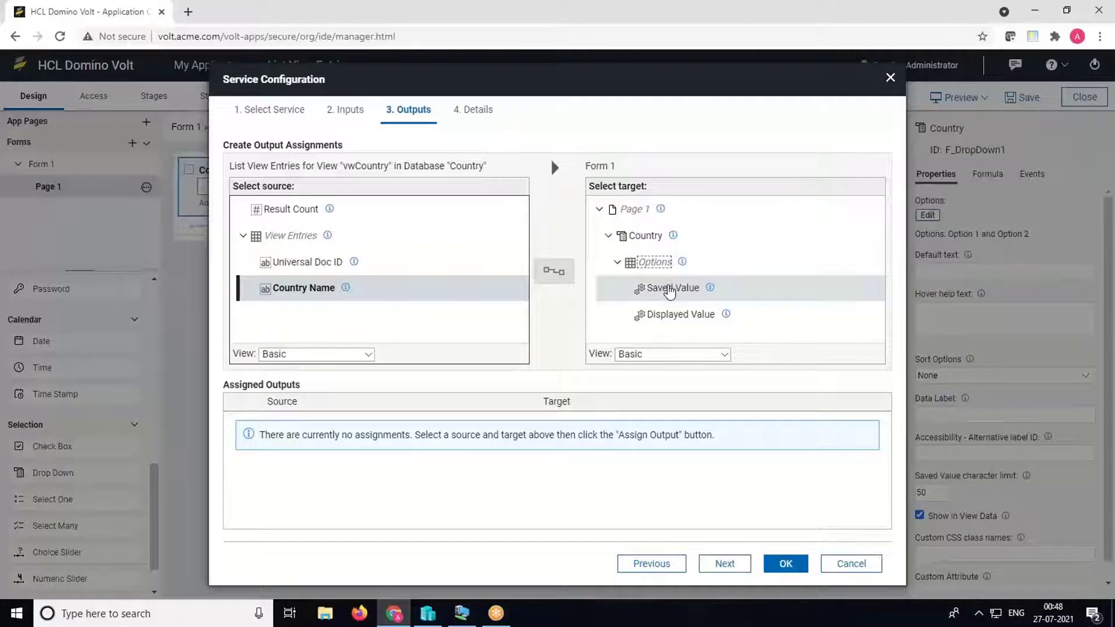
click(554, 271)
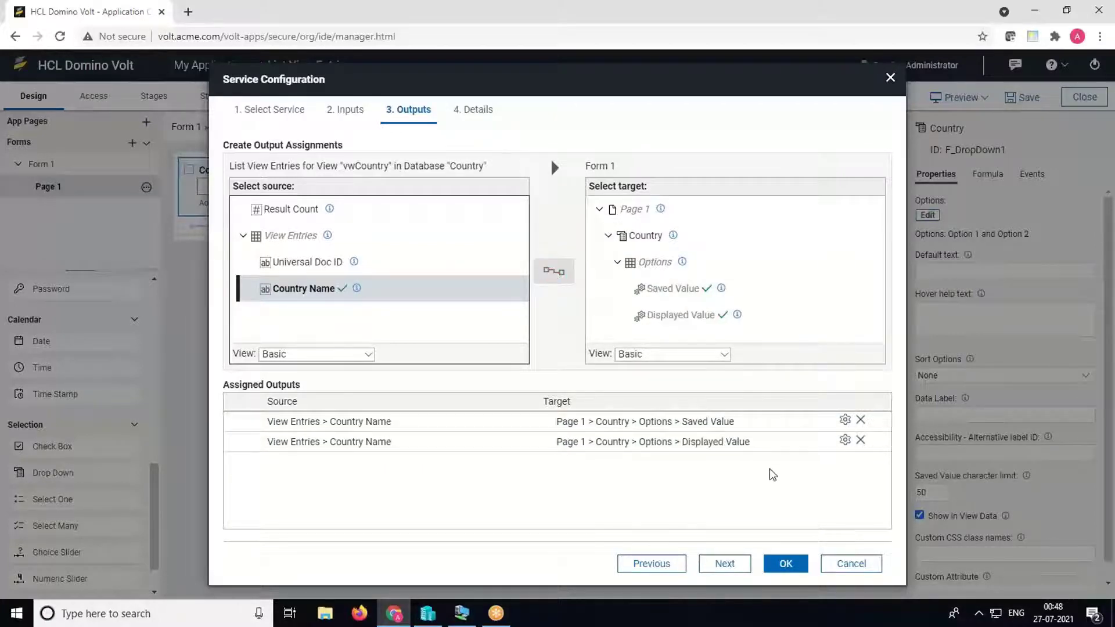
click(786, 564)
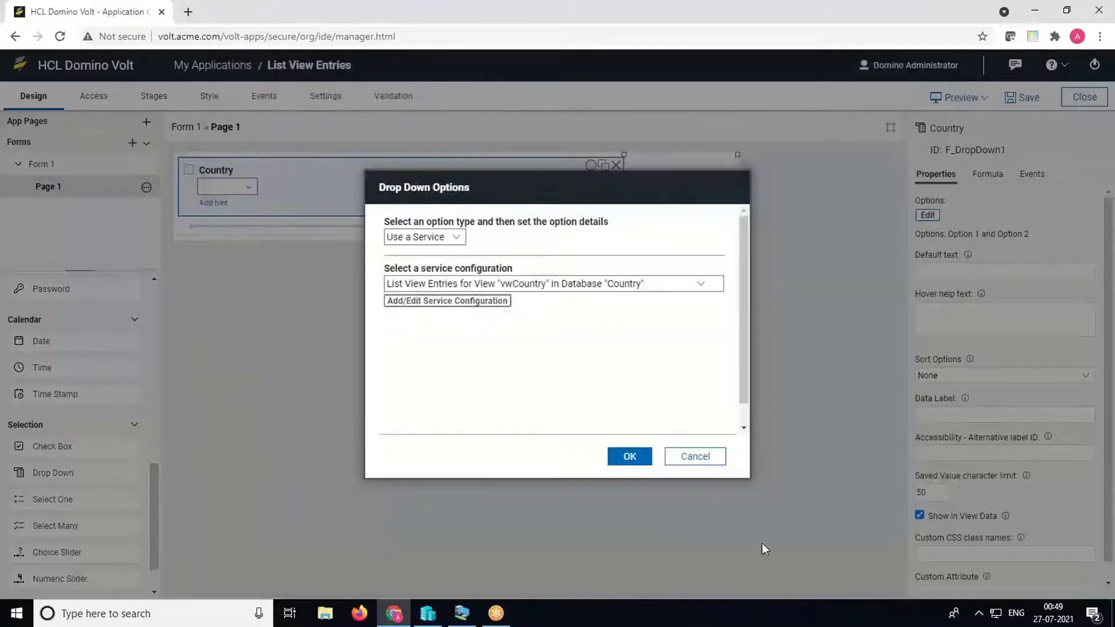
click(630, 456)
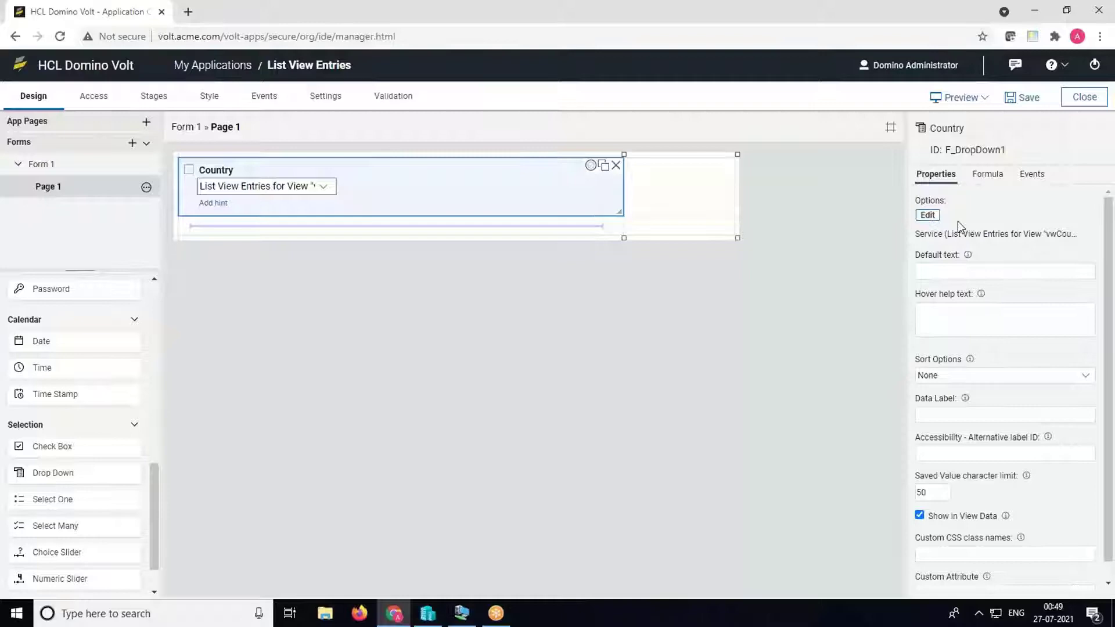
Step: Save the application and preview the form's Country drop-down
click(1028, 97)
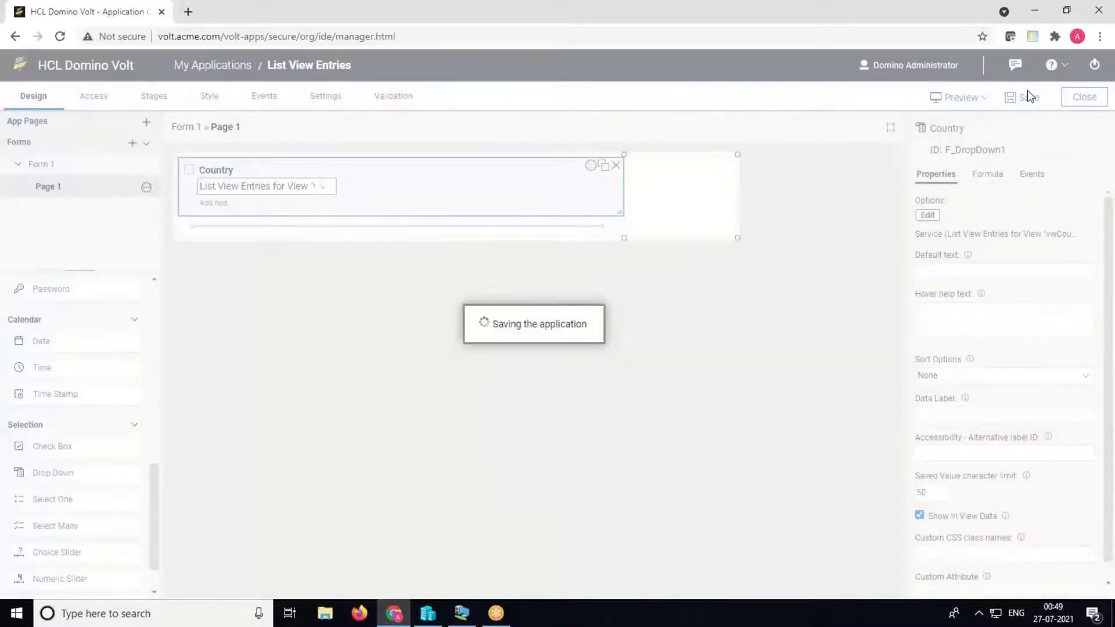
click(976, 97)
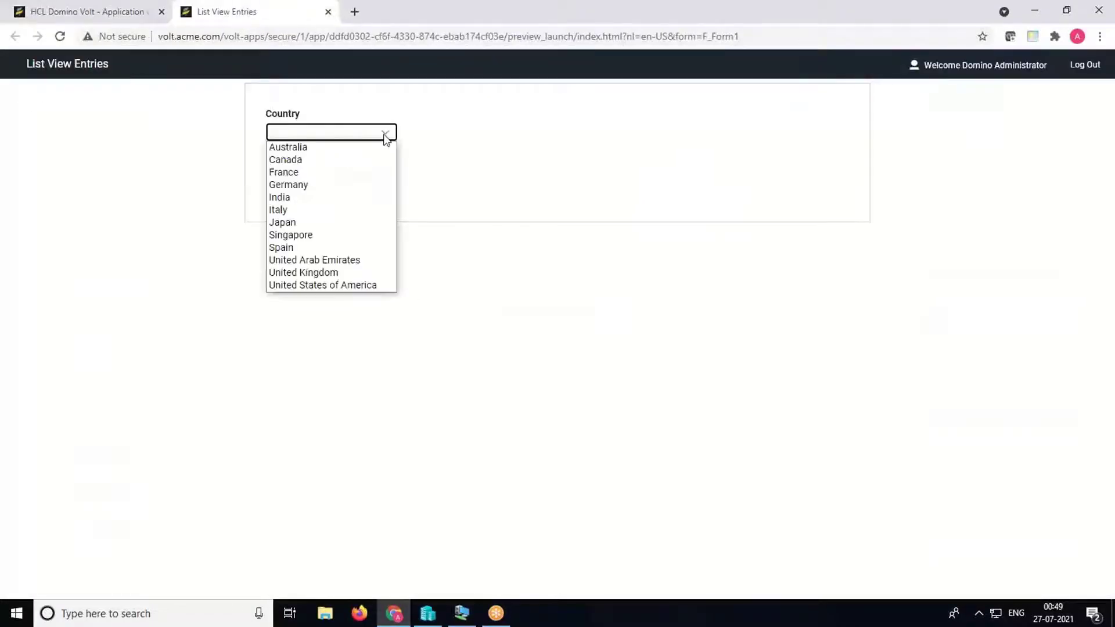
mouse_move(305, 285)
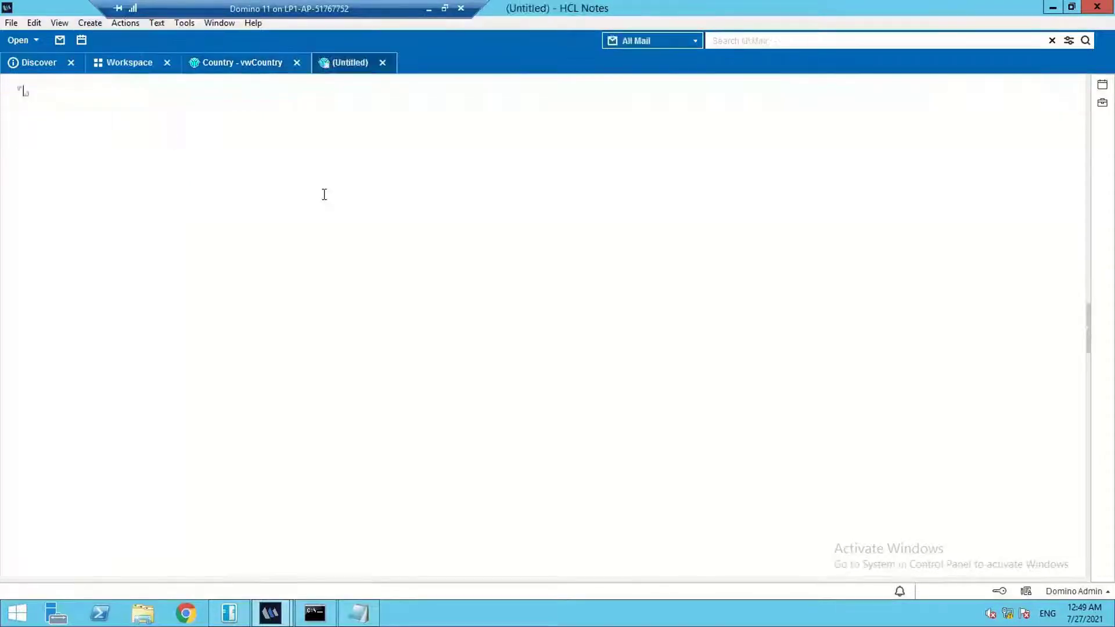
Step: Enter 'Sweden' as the Country Name in a new Notes document
text(Sweden)
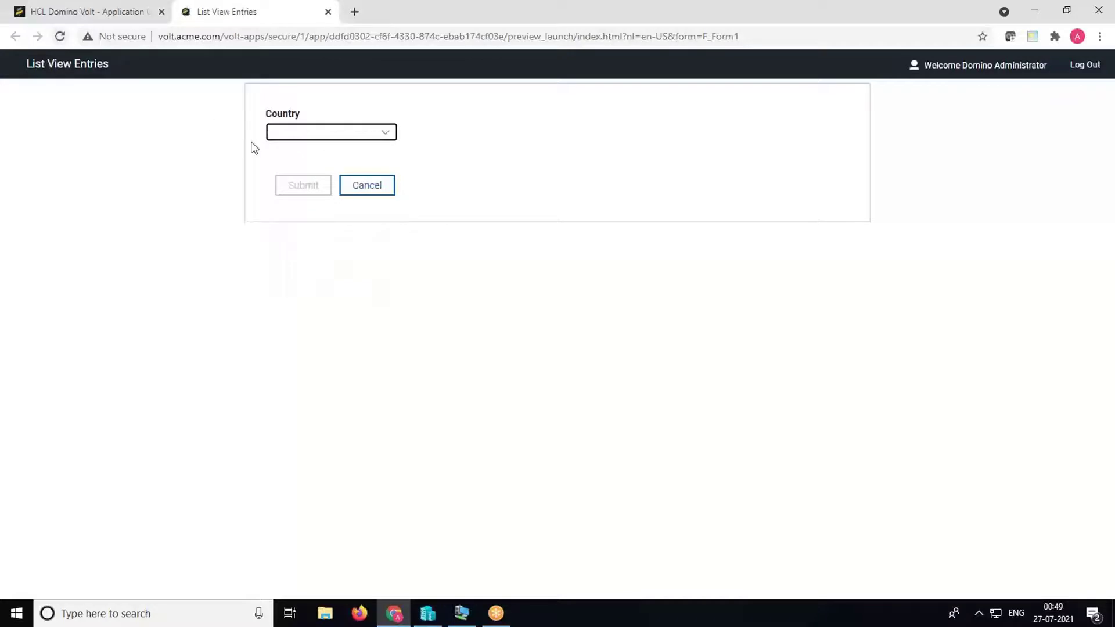
Step: Confirm Sweden appears in the preview's Country list, then select Spain in vwCountry
click(331, 132)
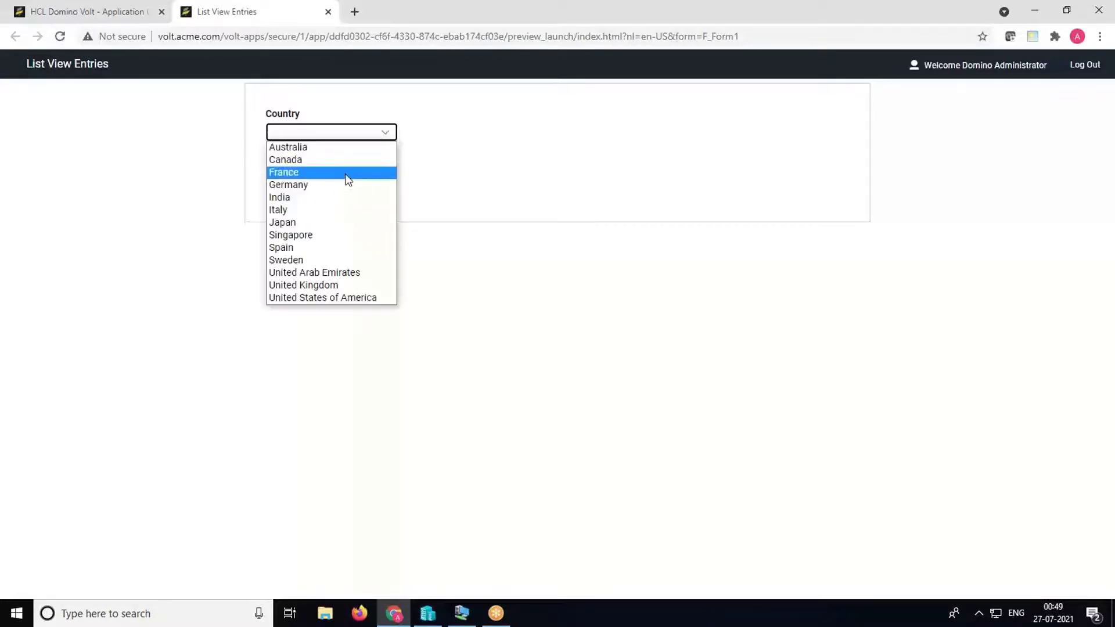
mouse_move(268, 266)
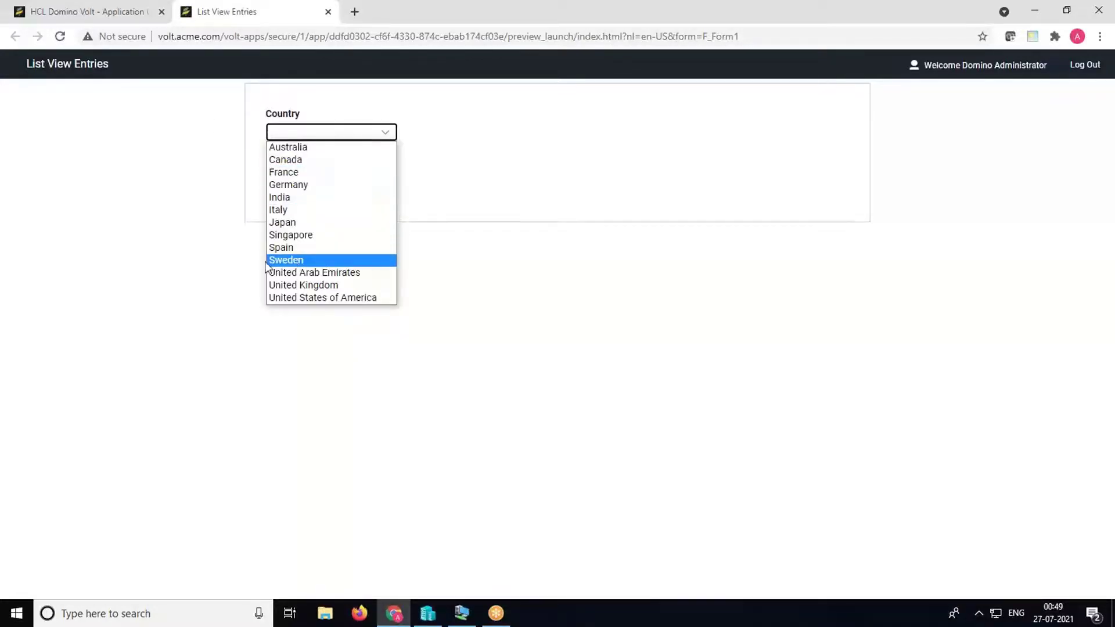
mouse_move(355, 264)
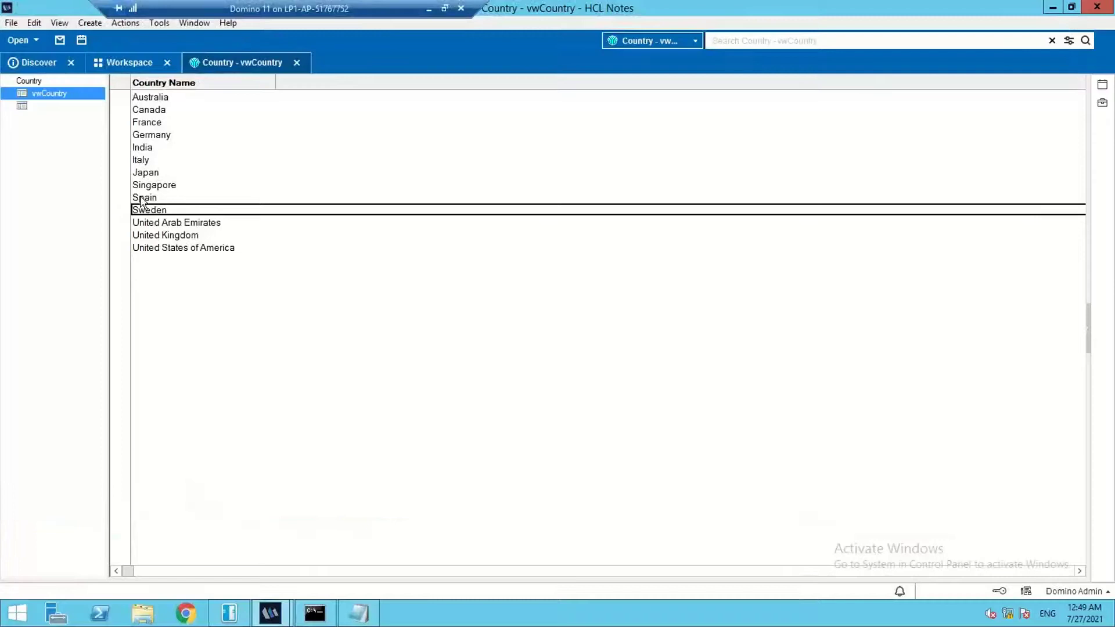
click(144, 198)
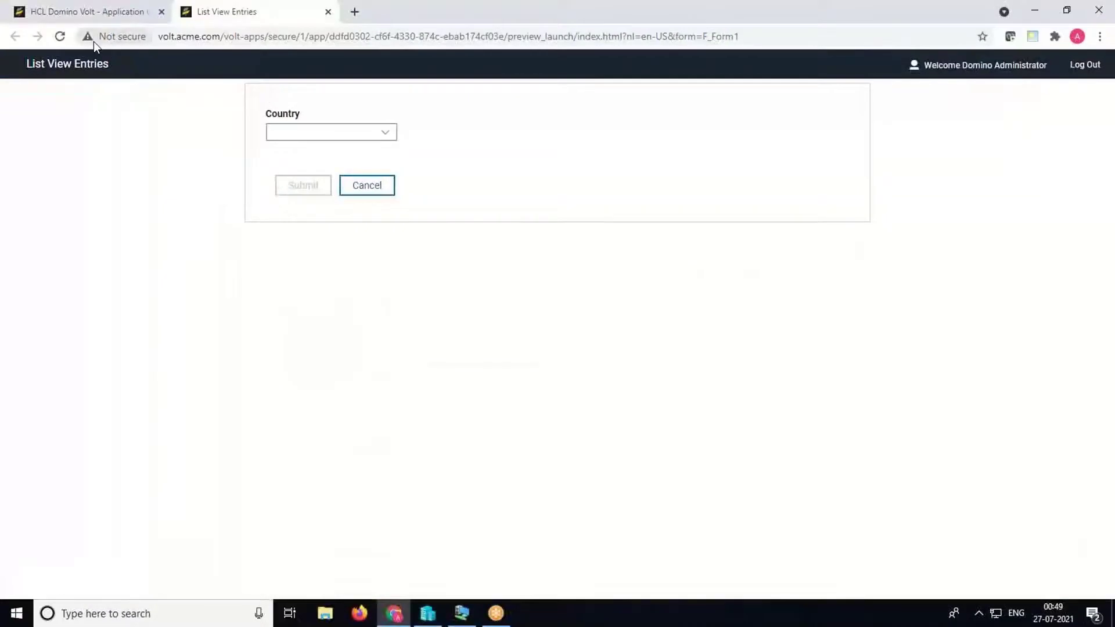
Step: Reload the preview and check the Country list shows Sweden but not Spain
click(58, 34)
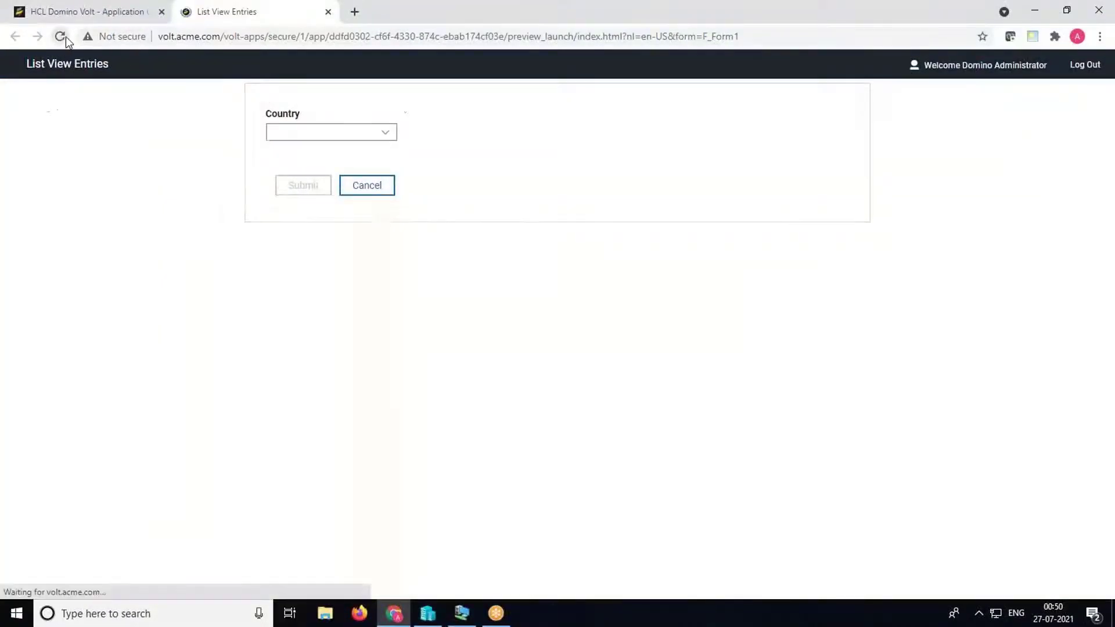
click(331, 132)
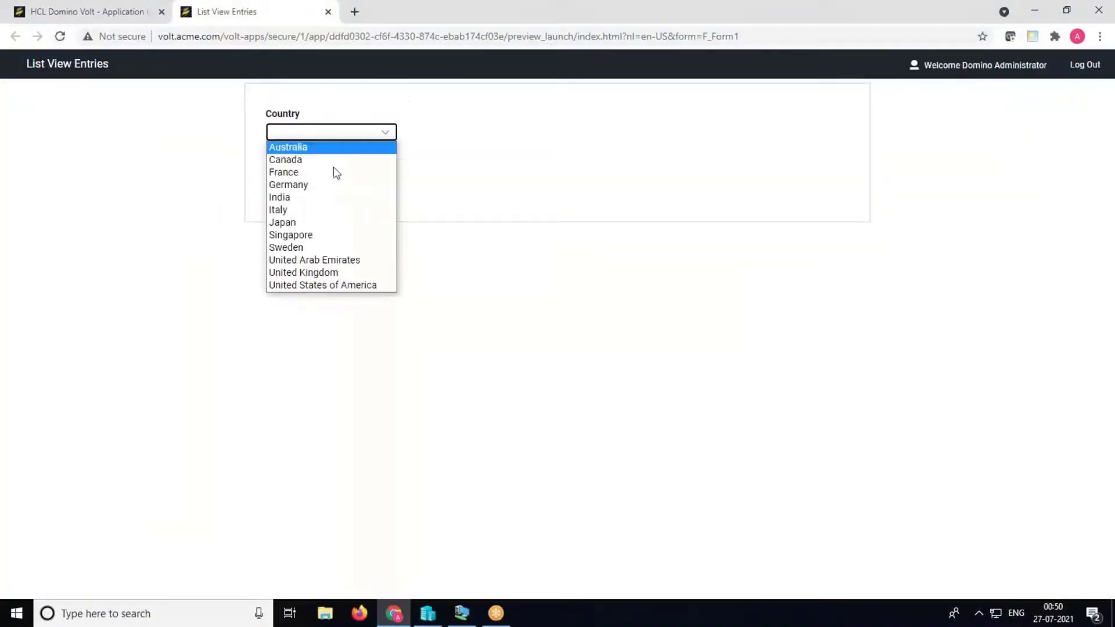
mouse_move(291, 237)
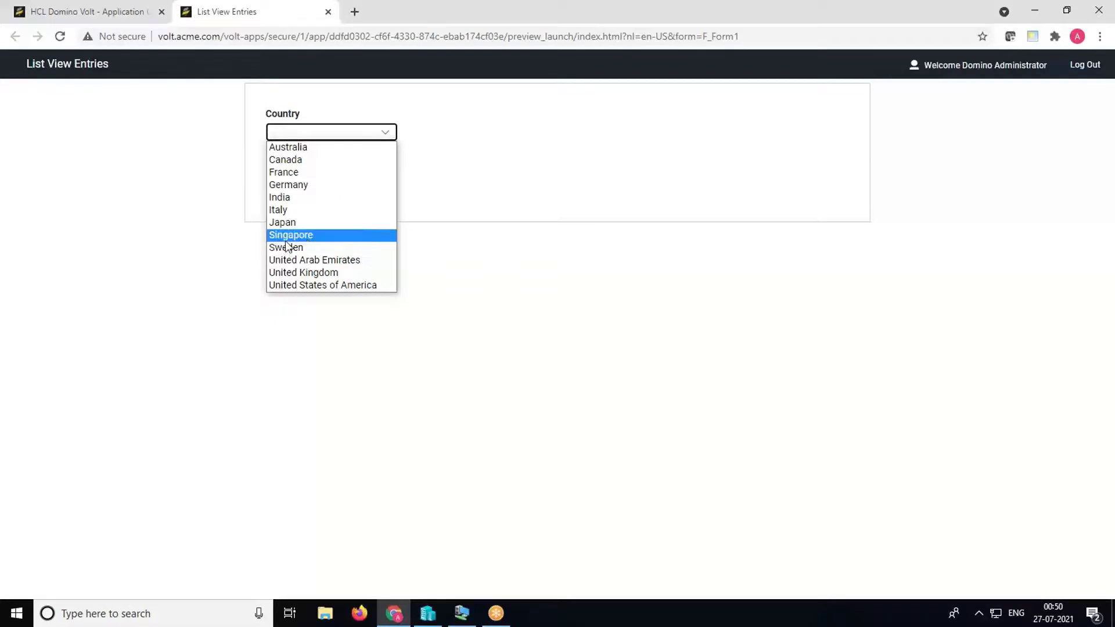
mouse_move(300, 247)
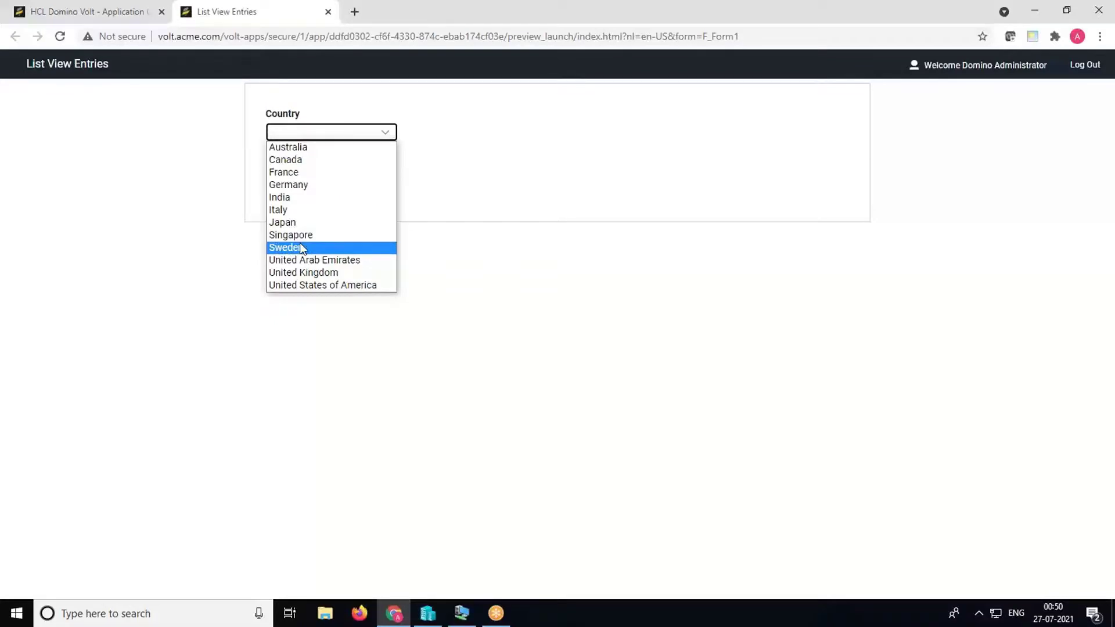
mouse_move(449, 252)
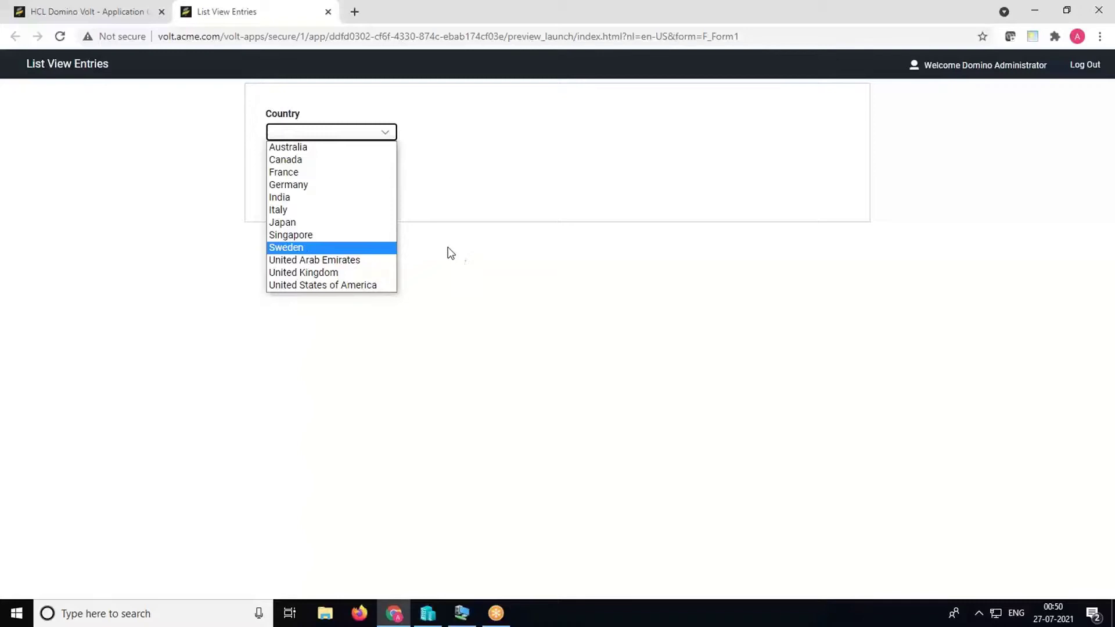
mouse_move(446, 229)
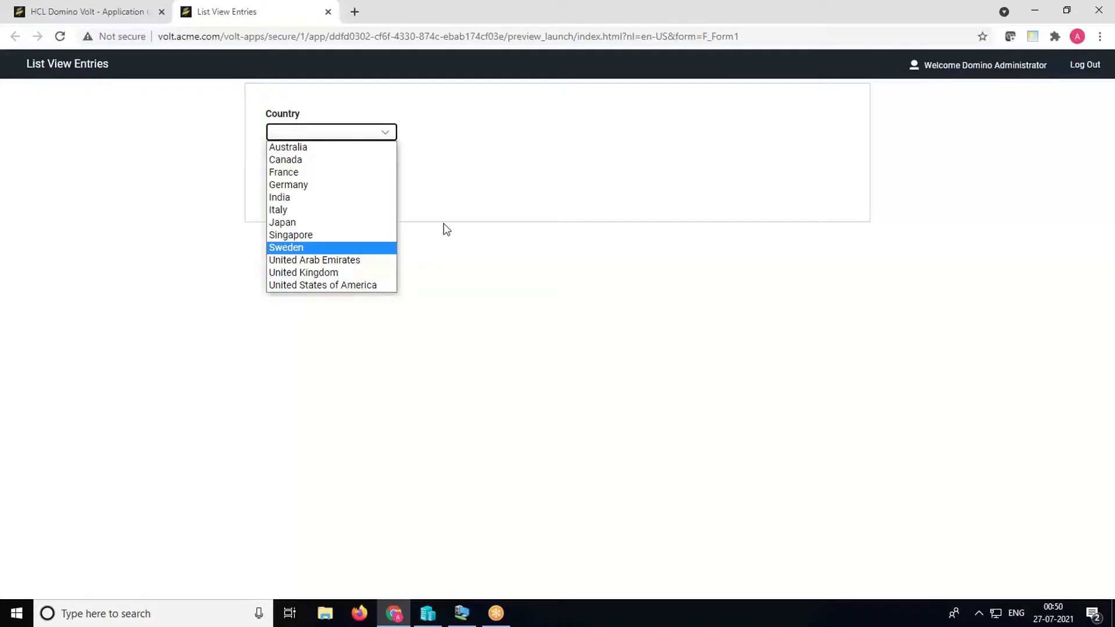